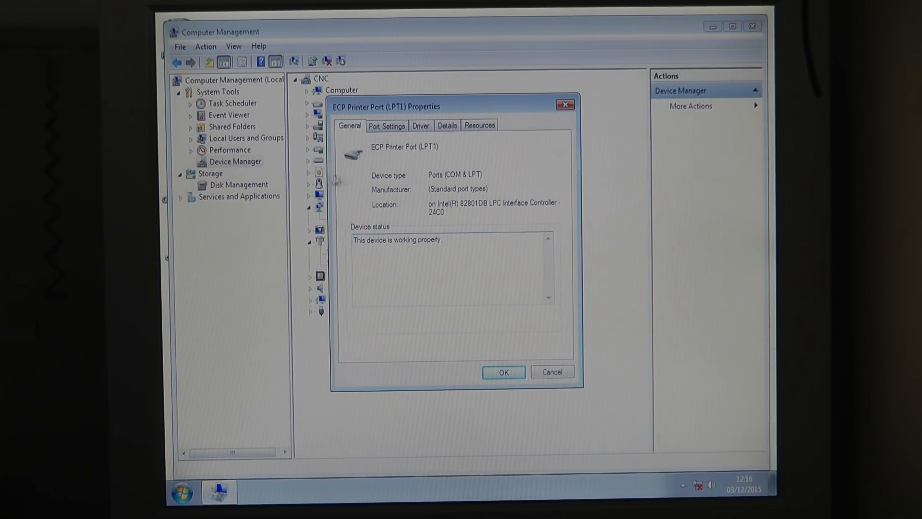
# Show the LPT1 port settings with its interrupt method and LPT port number.
pyautogui.click(386, 125)
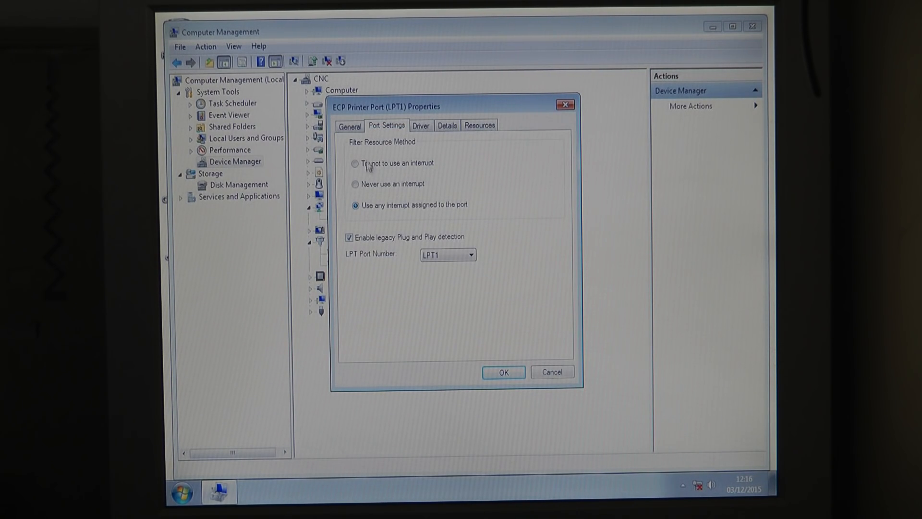
pyautogui.moveTo(375, 143)
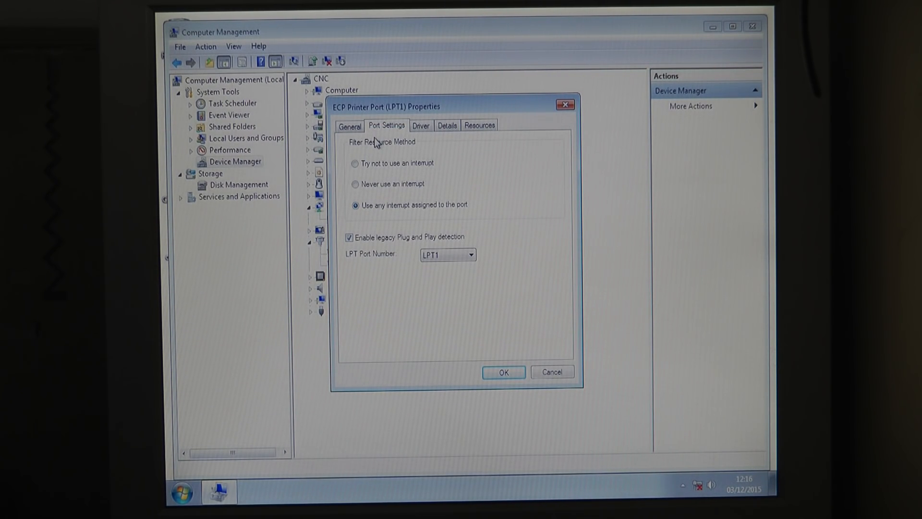
pyautogui.moveTo(385, 205)
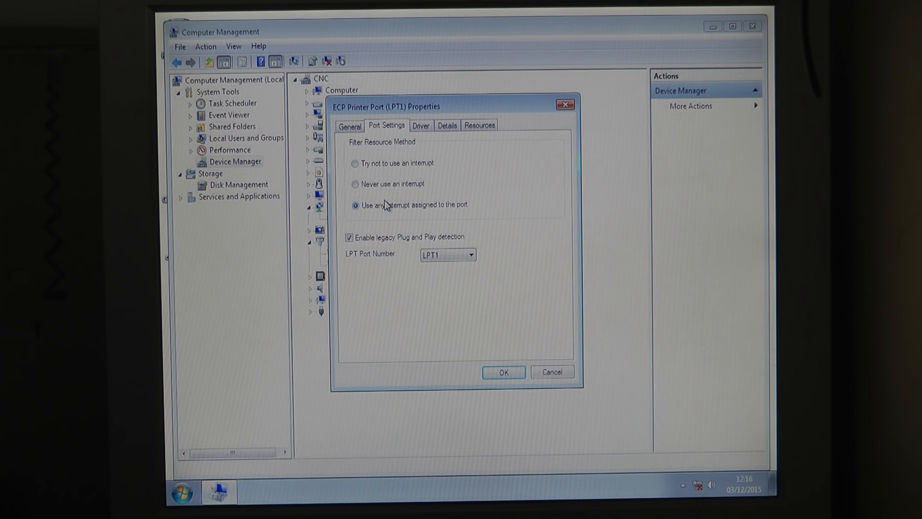
pyautogui.moveTo(424, 163)
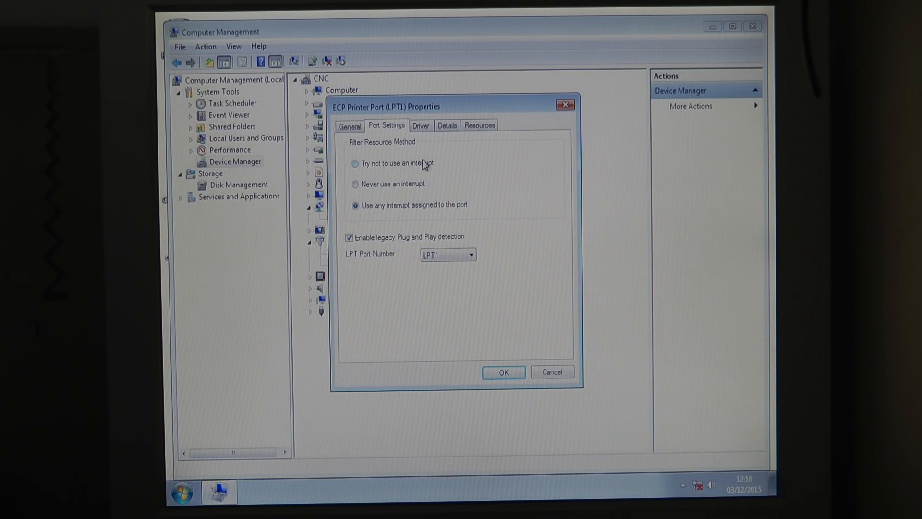
pyautogui.moveTo(418, 222)
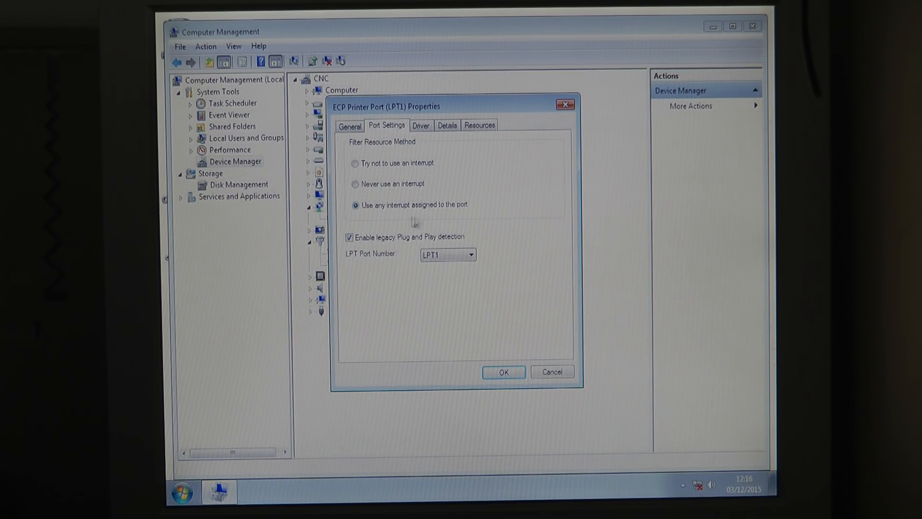
# Review LPT1's driver, details and resources — IRQ 7, DMA 3, I/O 0378–037F, no conflicts.
pyautogui.click(421, 125)
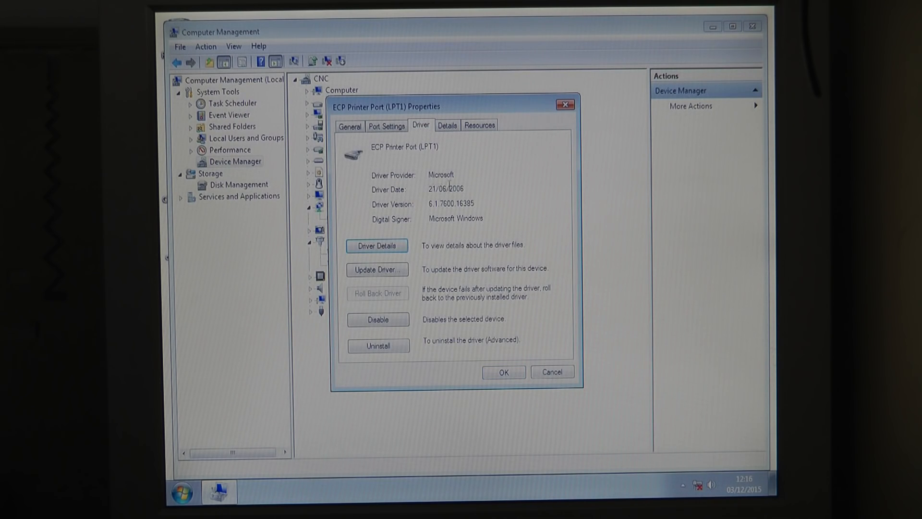
pyautogui.click(447, 125)
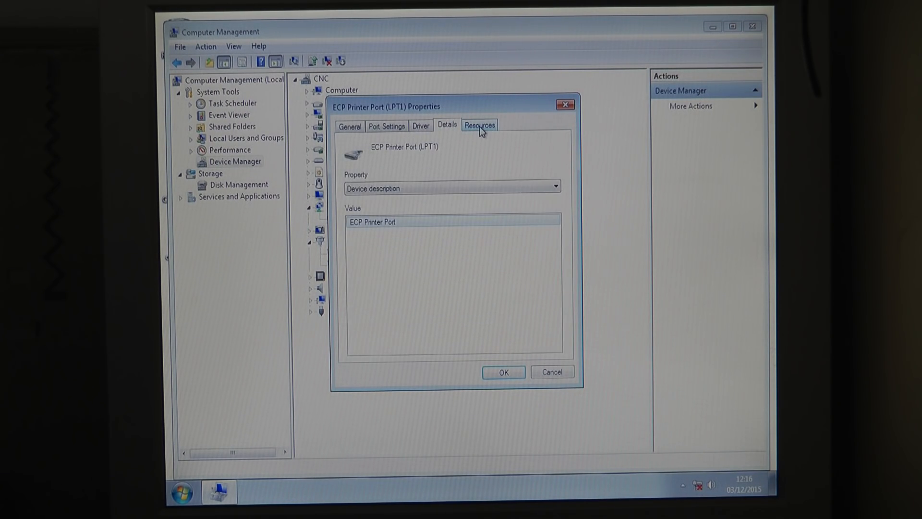
pyautogui.click(478, 125)
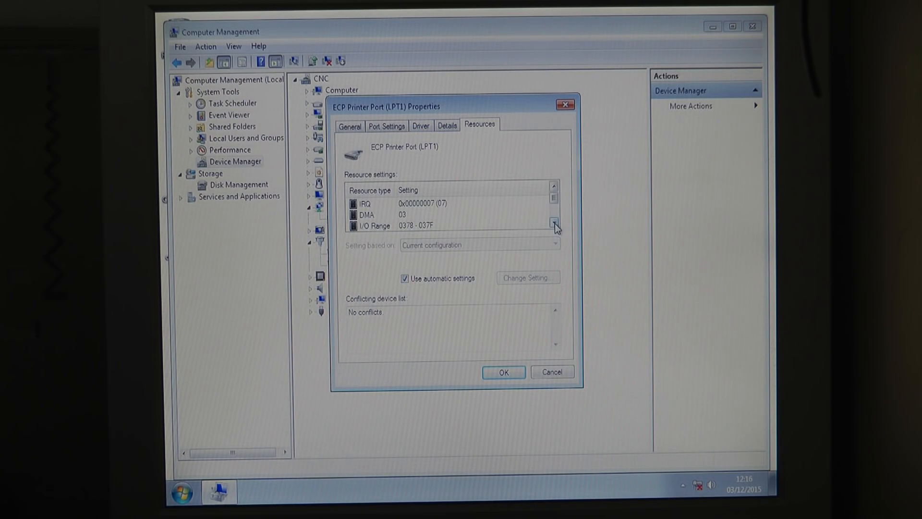
pyautogui.click(554, 222)
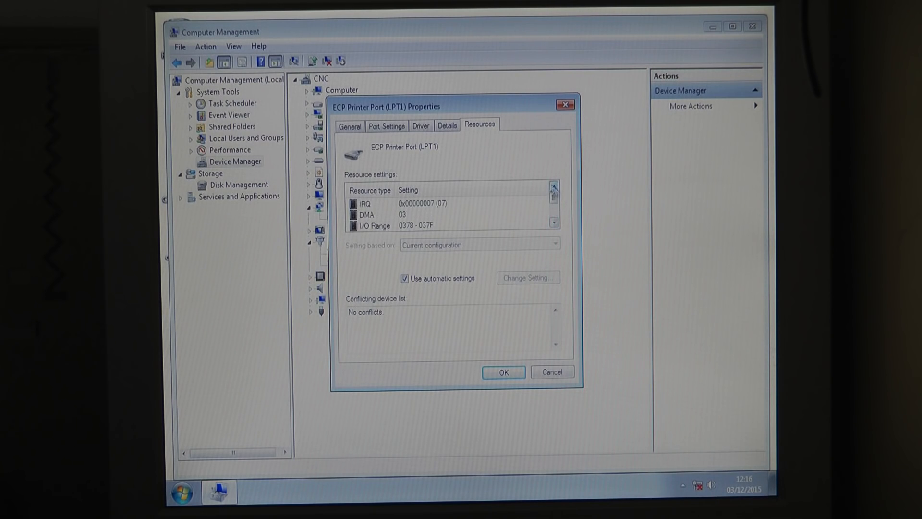
# Return to the general information and cancel the properties without changes.
pyautogui.click(349, 124)
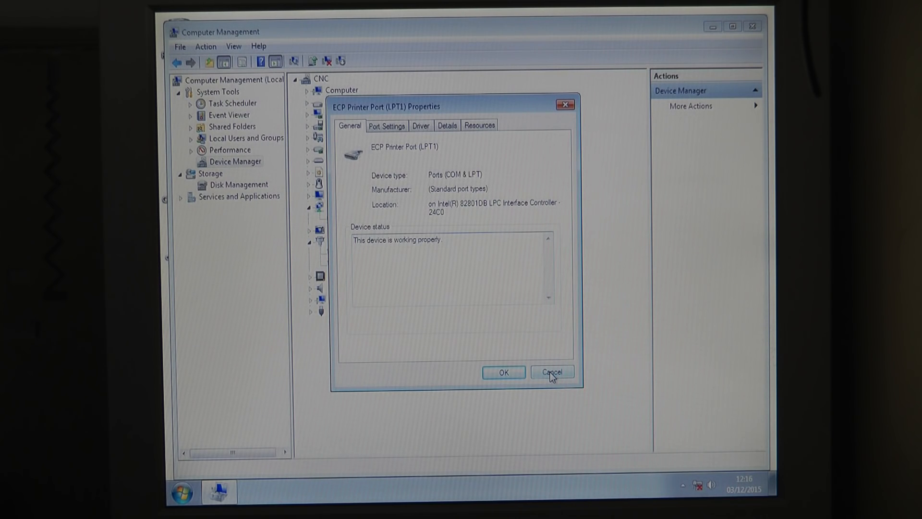
pyautogui.click(552, 372)
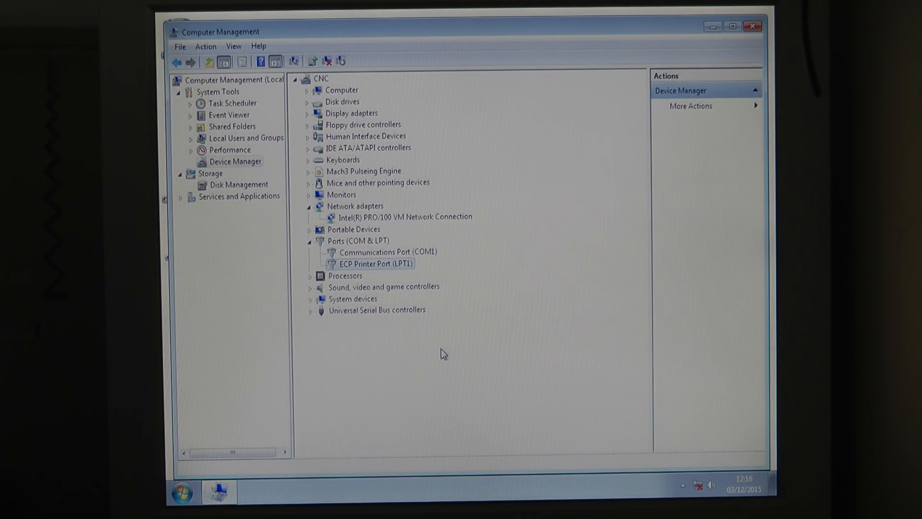